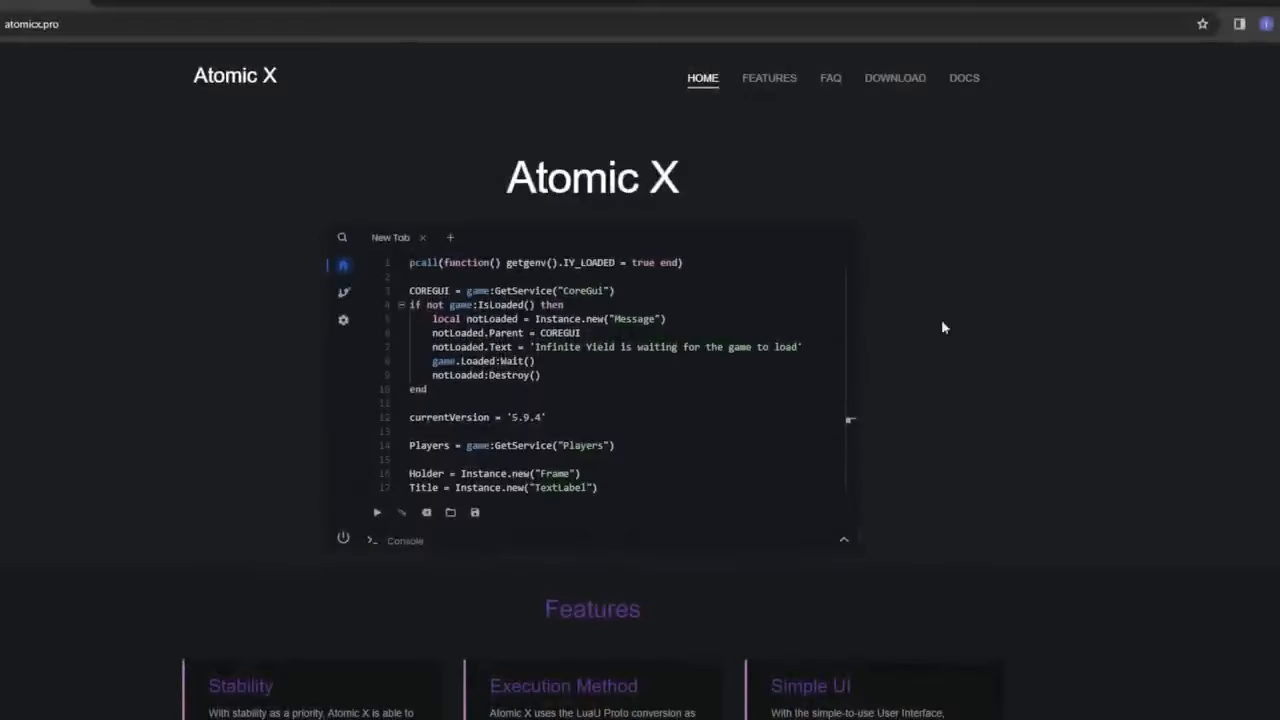
# - Start the Atomic X download from the site's Download section
pyautogui.click(896, 78)
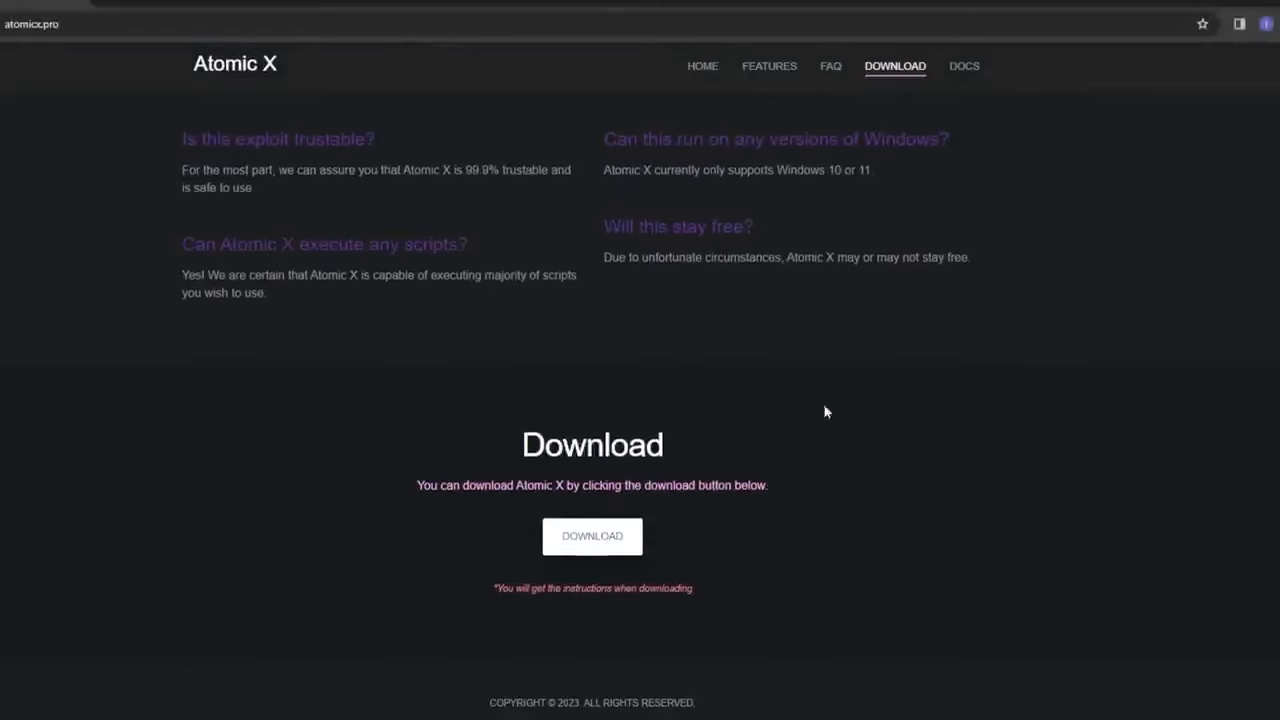
pyautogui.click(592, 536)
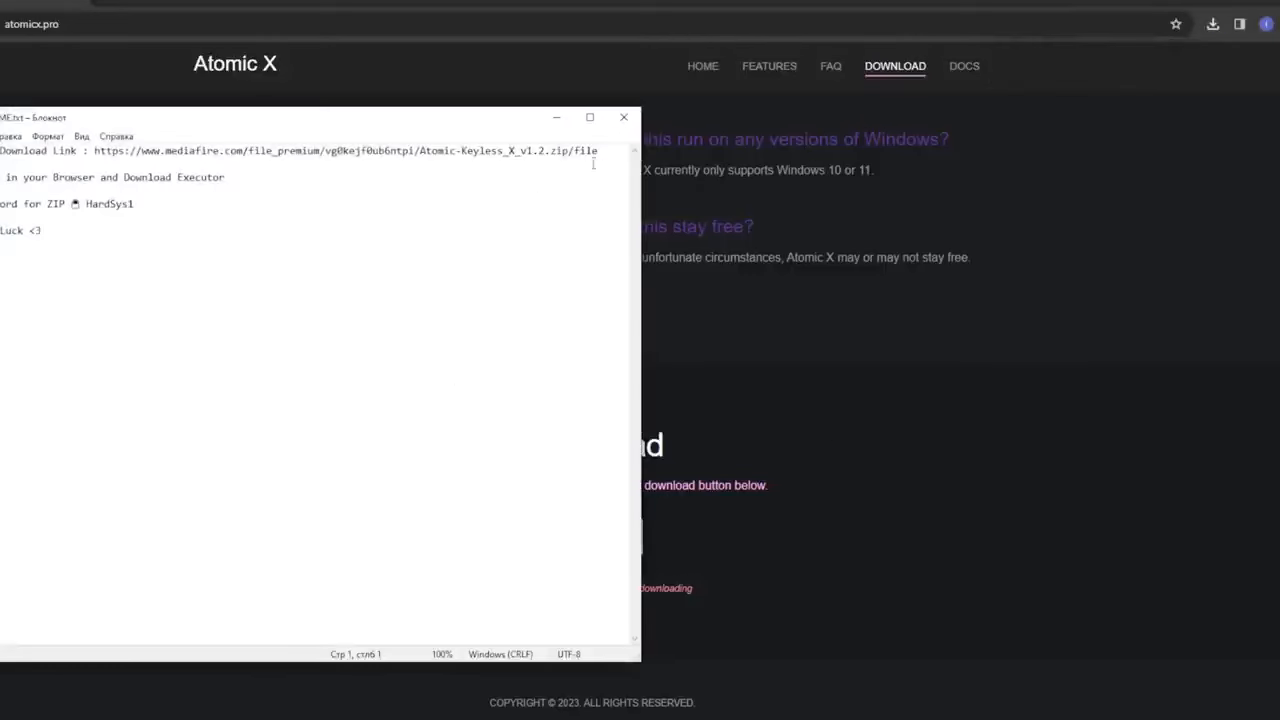
# - Select the 'Password for ZIP' line in the instructions file and launch the Atomic X executor
pyautogui.moveTo(96, 150); pyautogui.dragTo(598, 150)
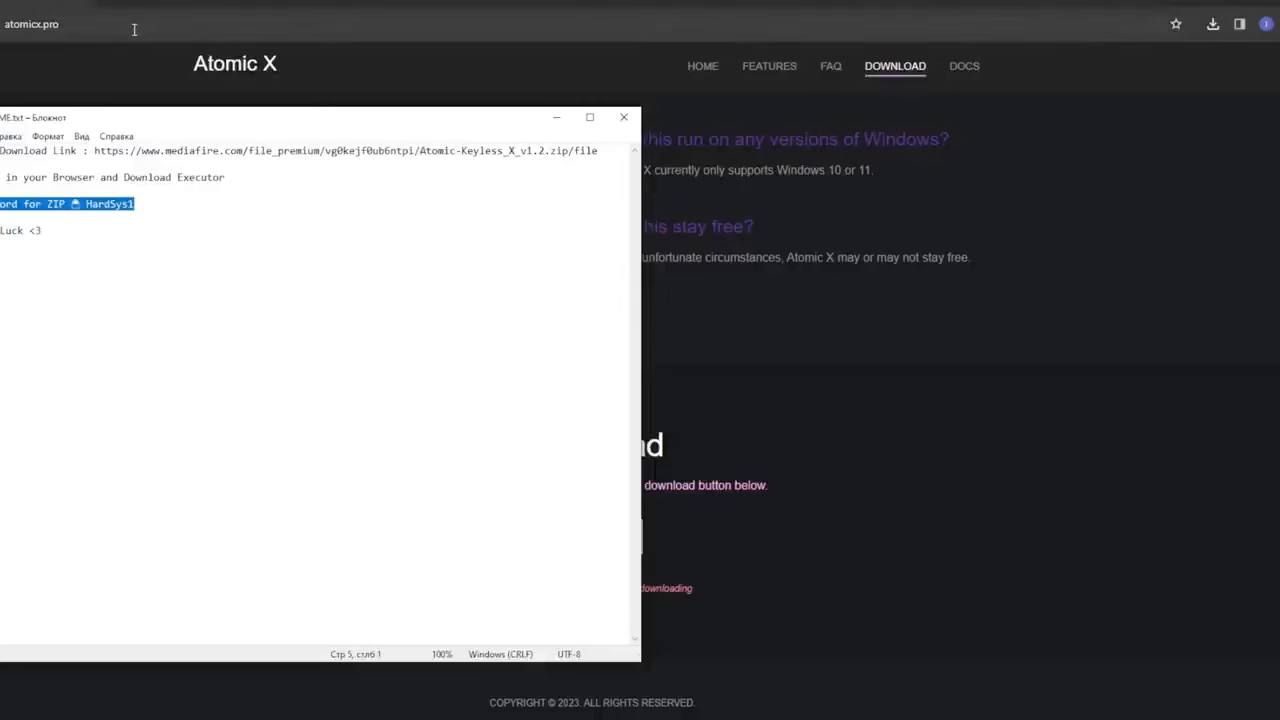
pyautogui.click(1212, 24)
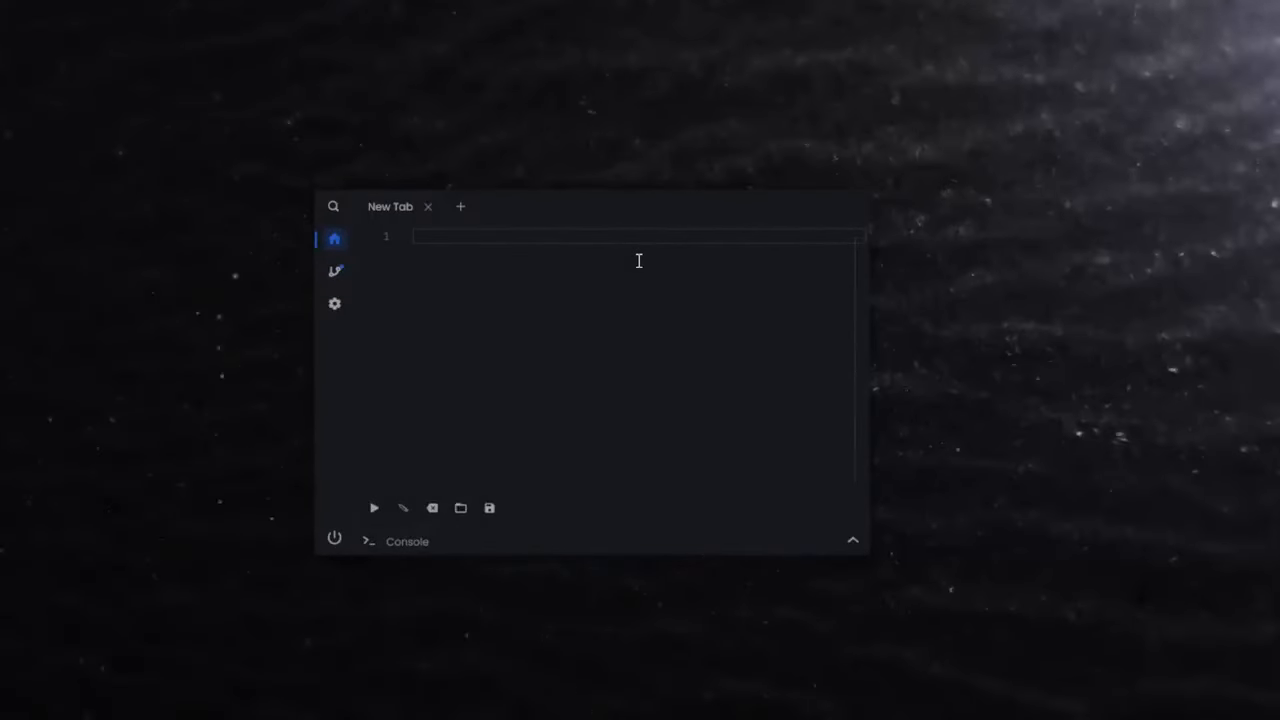
# - View the Script Hub and Settings, leaving the executor open over the running Roblox game
pyautogui.click(334, 270)
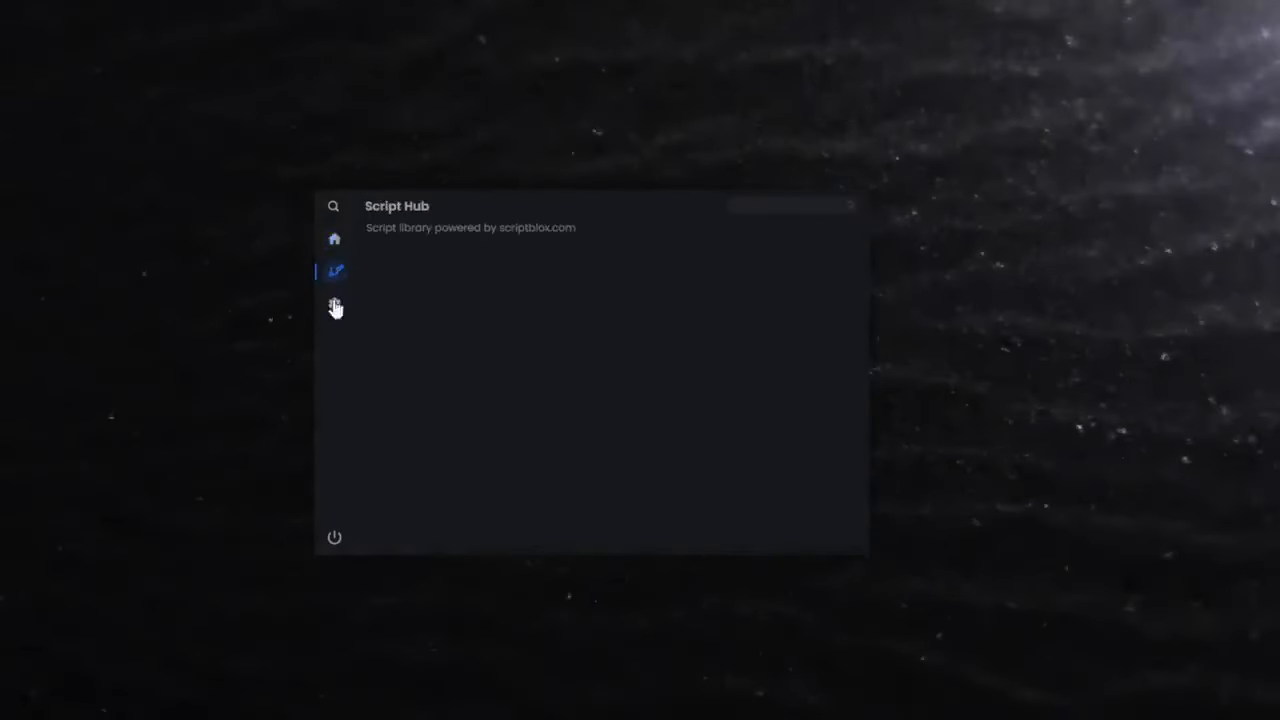
pyautogui.click(334, 304)
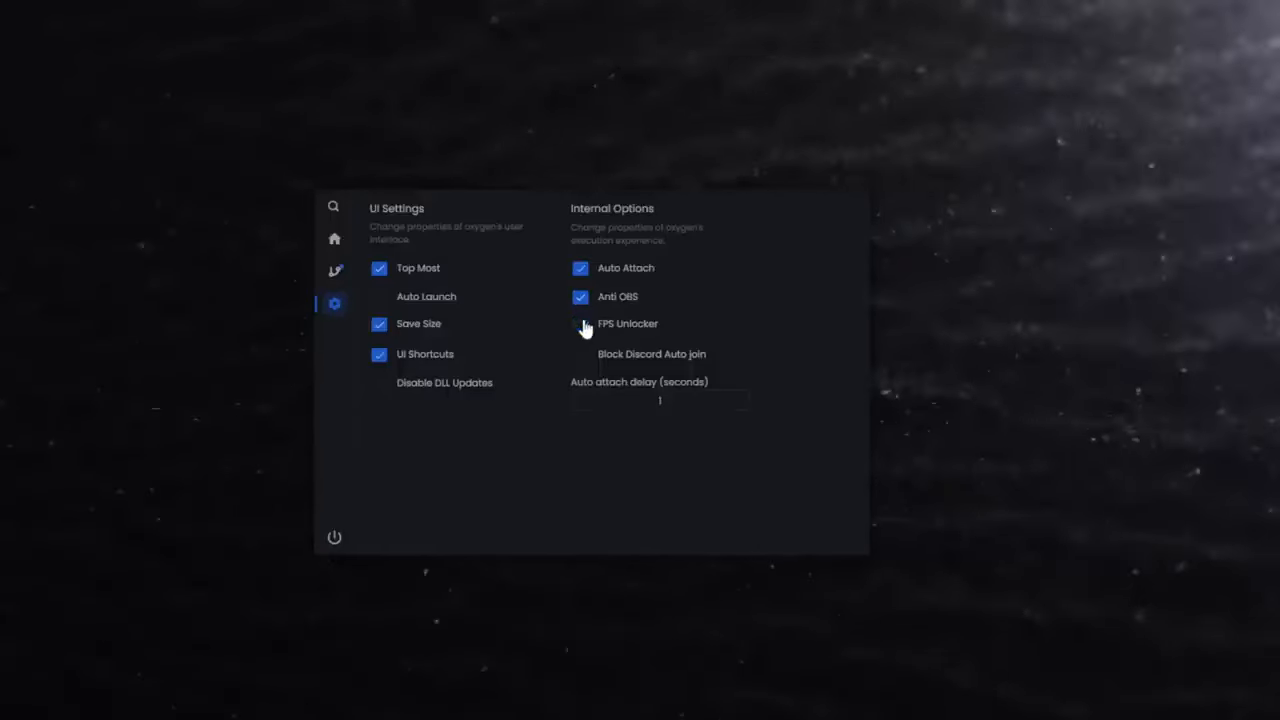
pyautogui.click(580, 324)
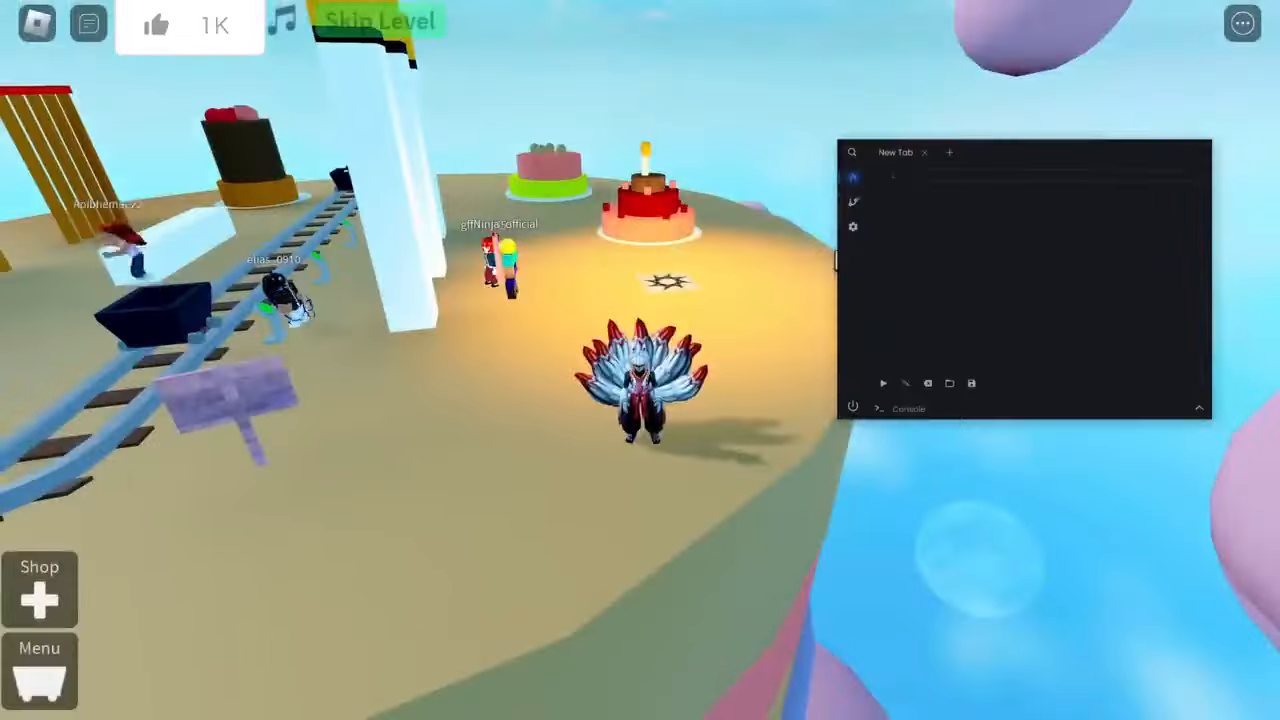
pyautogui.write('loadstring(game:HttpGet("https://raw.githubusercontent.com')
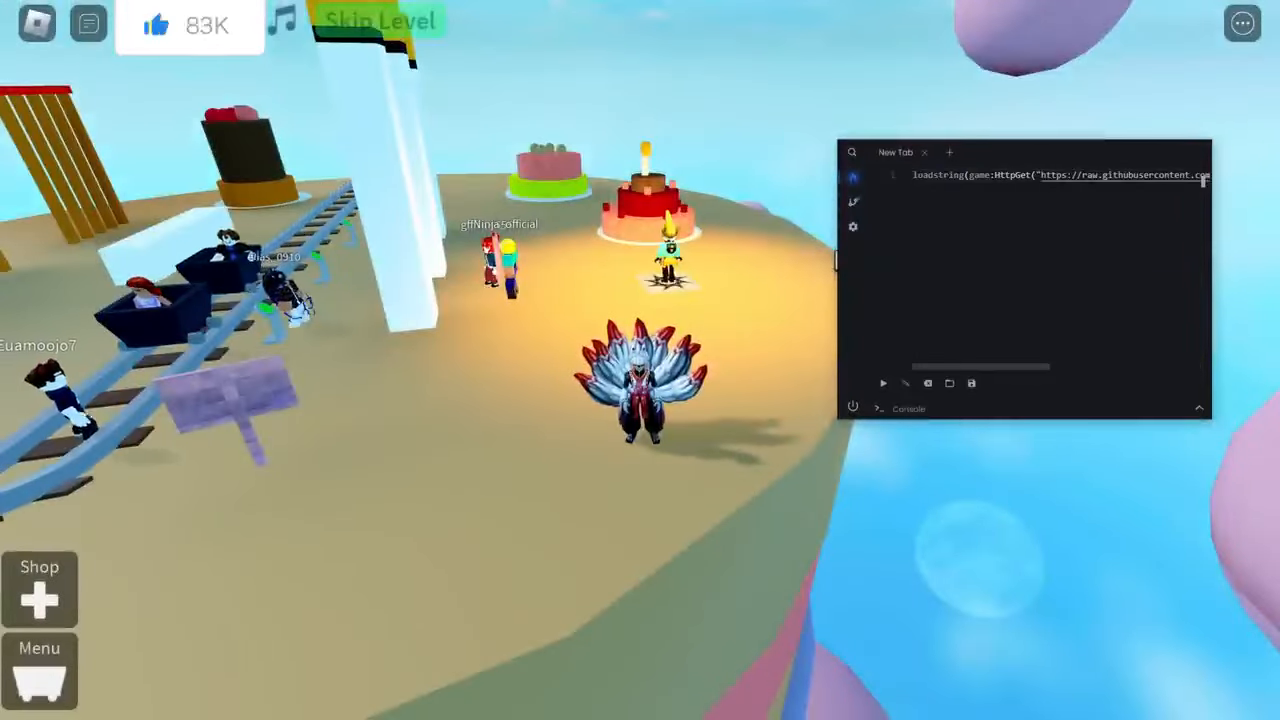
pyautogui.click(900, 384)
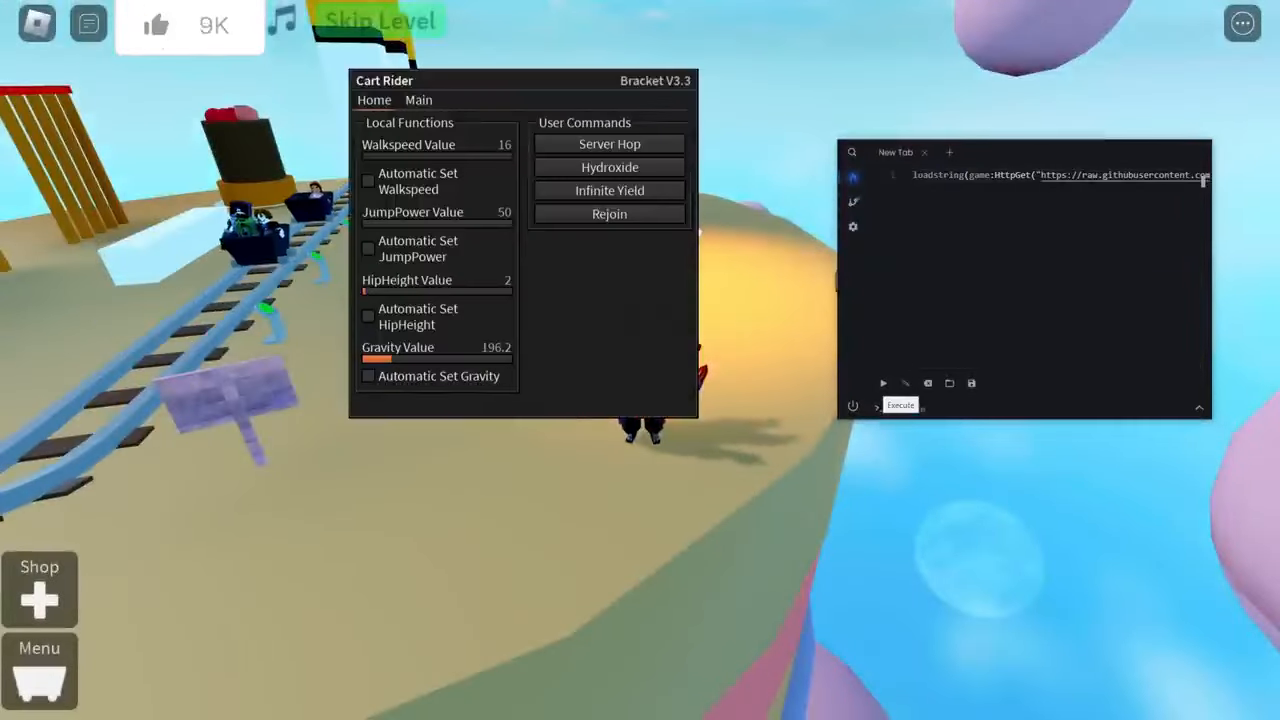